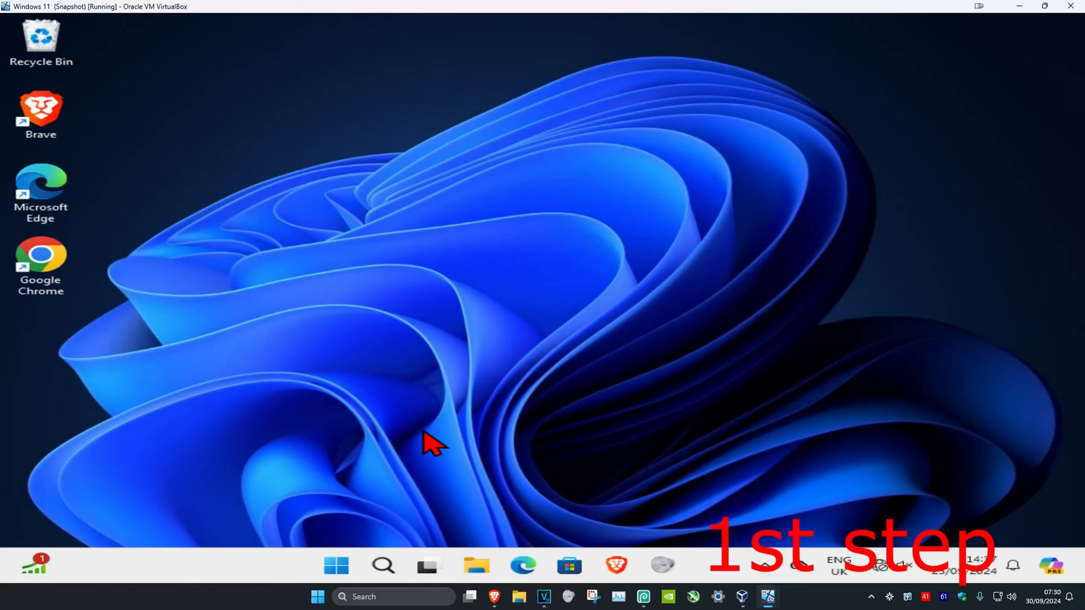
# Search for cmd and launch Command Prompt as administrator.
pyautogui.click(382, 565)
pyautogui.write('cmd')
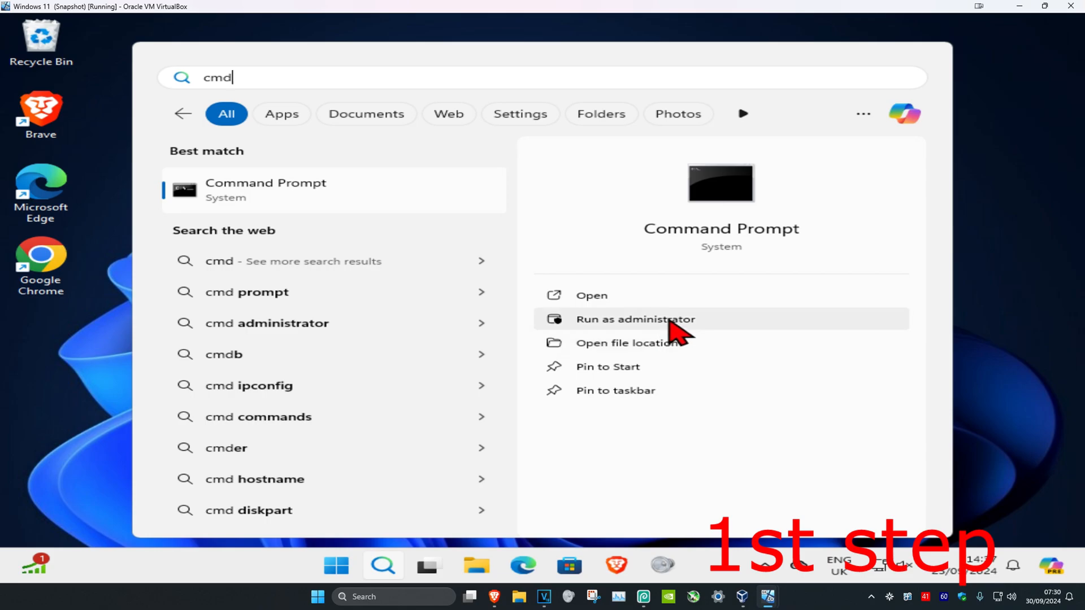
pyautogui.click(637, 319)
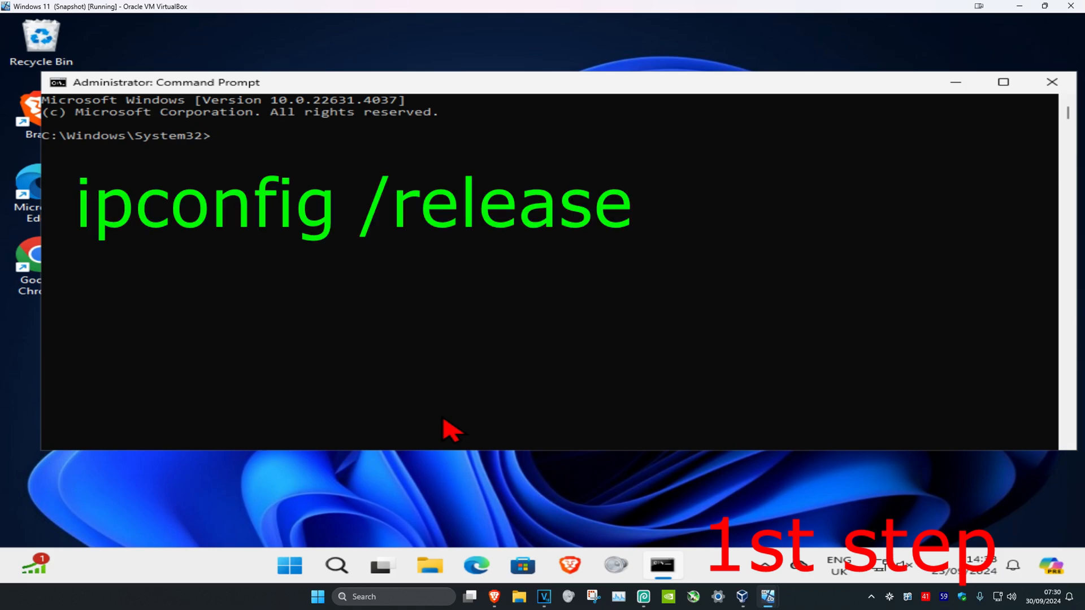
# Run ipconfig /release and ipconfig /renew, begin ipconfig /flushdns, then close Command Prompt.
pyautogui.write('ipconfig /r')
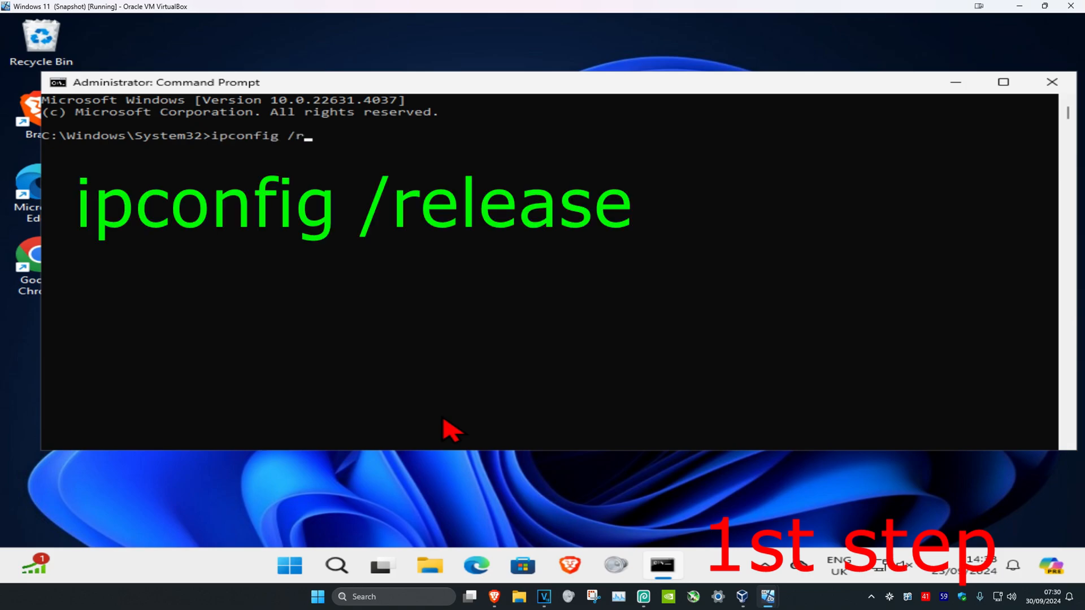
pyautogui.press('Enter')
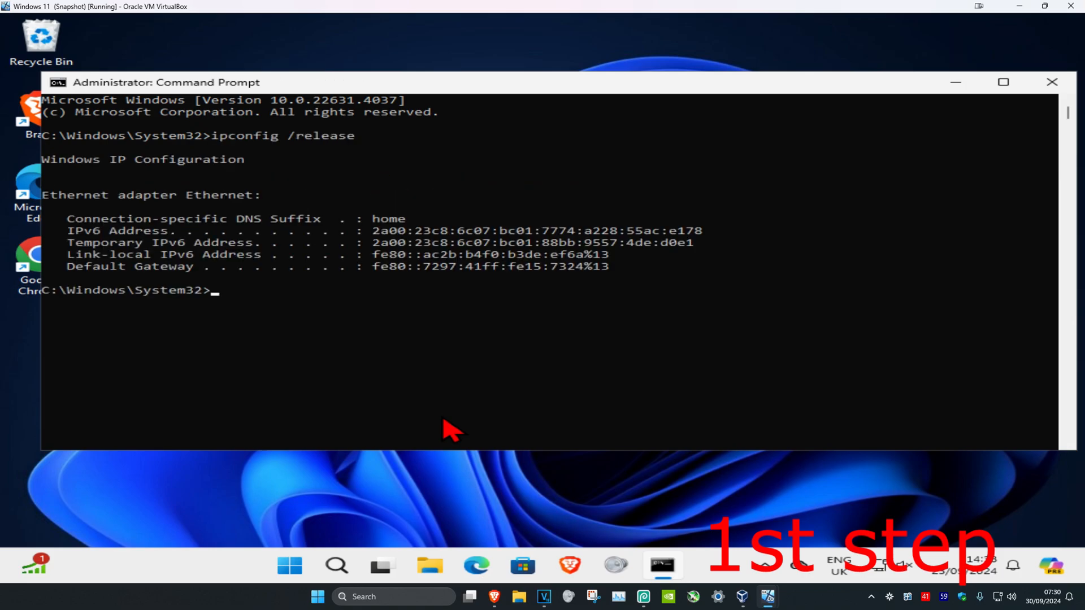
pyautogui.write('i')
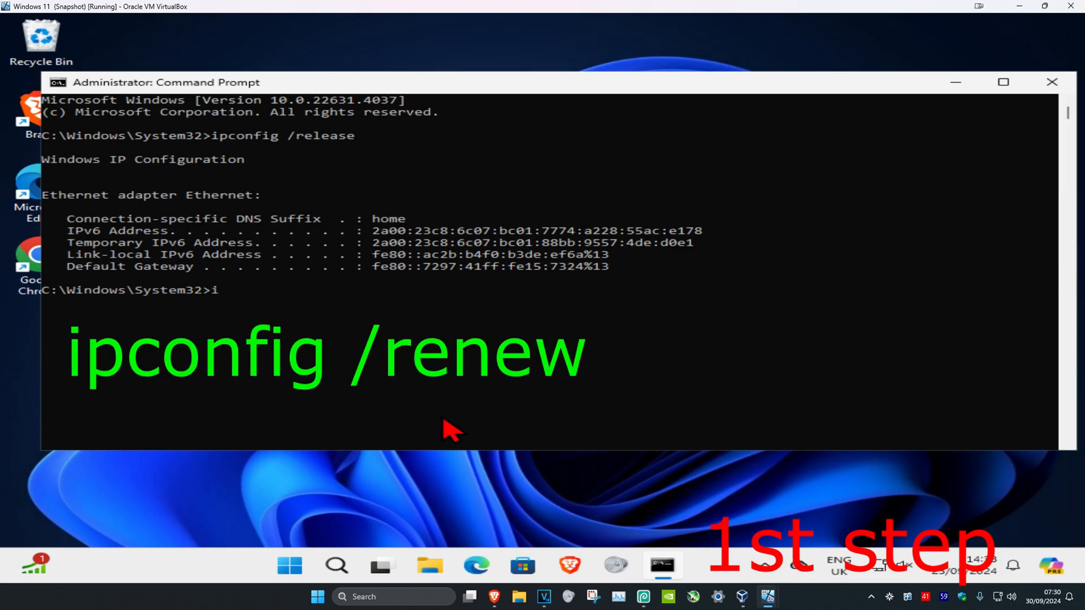
pyautogui.write('pconfig /renew')
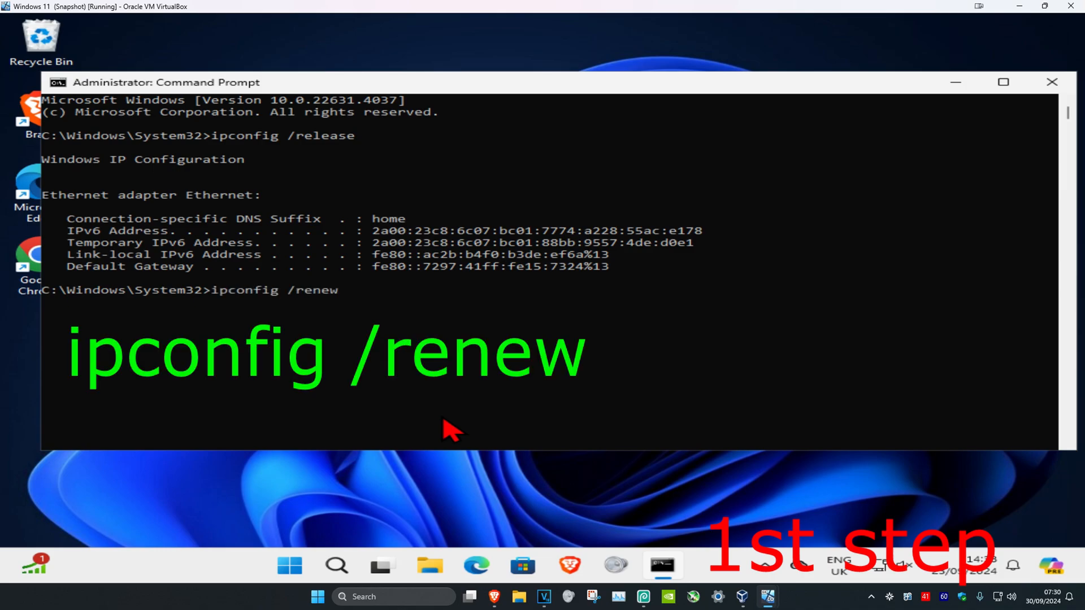
pyautogui.press('Enter')
pyautogui.write('i')
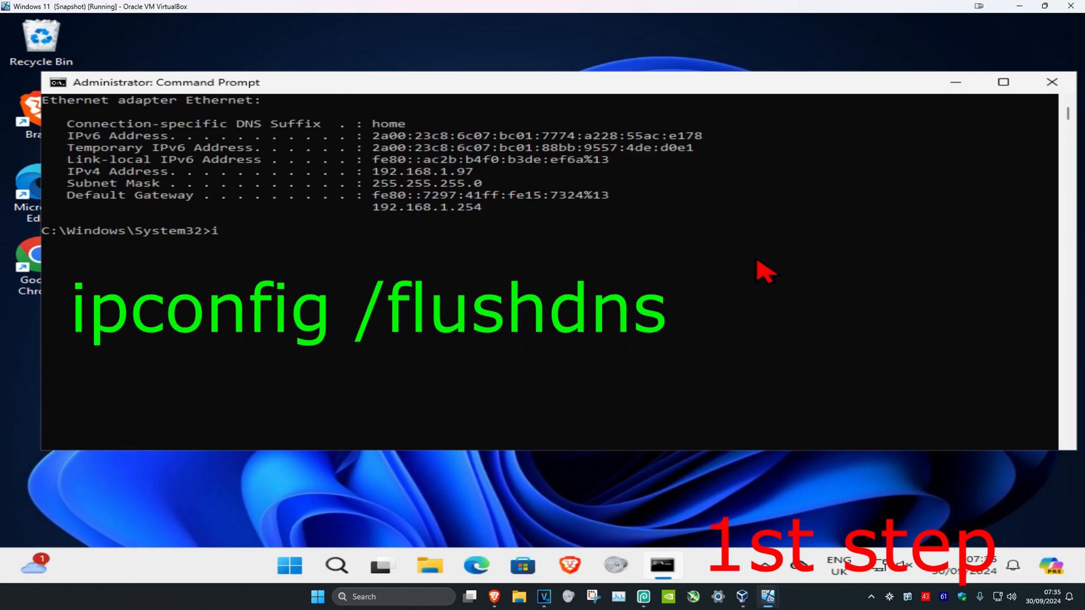
pyautogui.write('pconfig /fl')
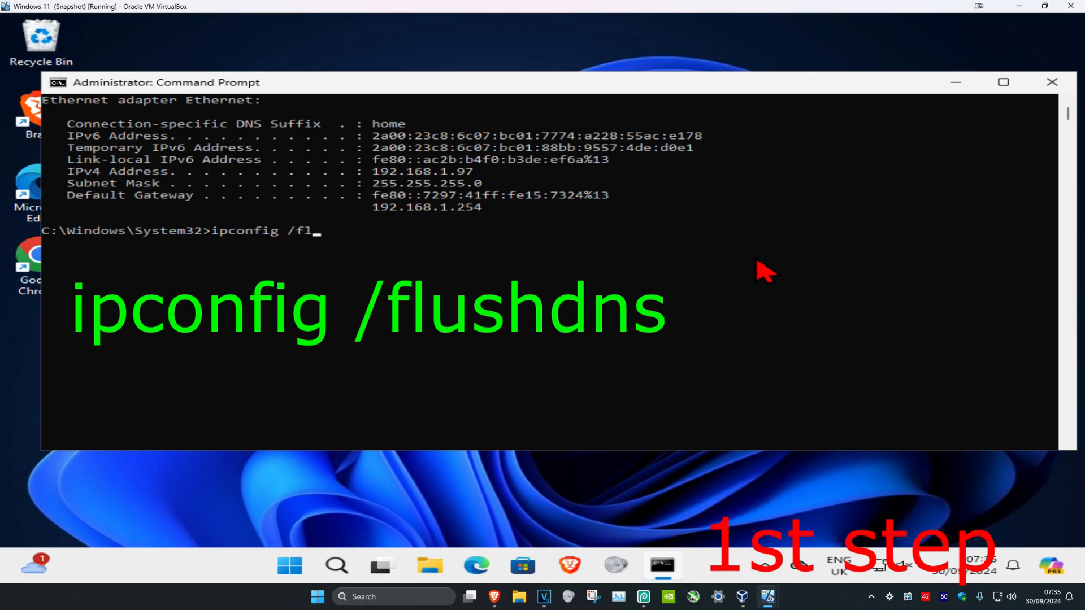
pyautogui.click(1051, 81)
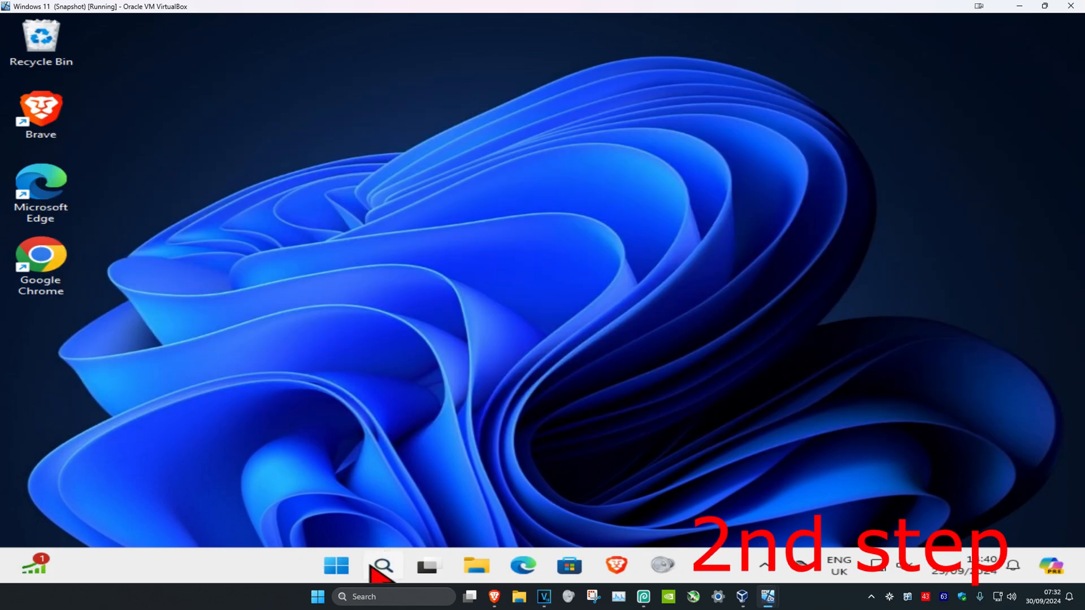
# Search 'proxy settings' and open the Proxy settings best match.
pyautogui.write('proxy settings')
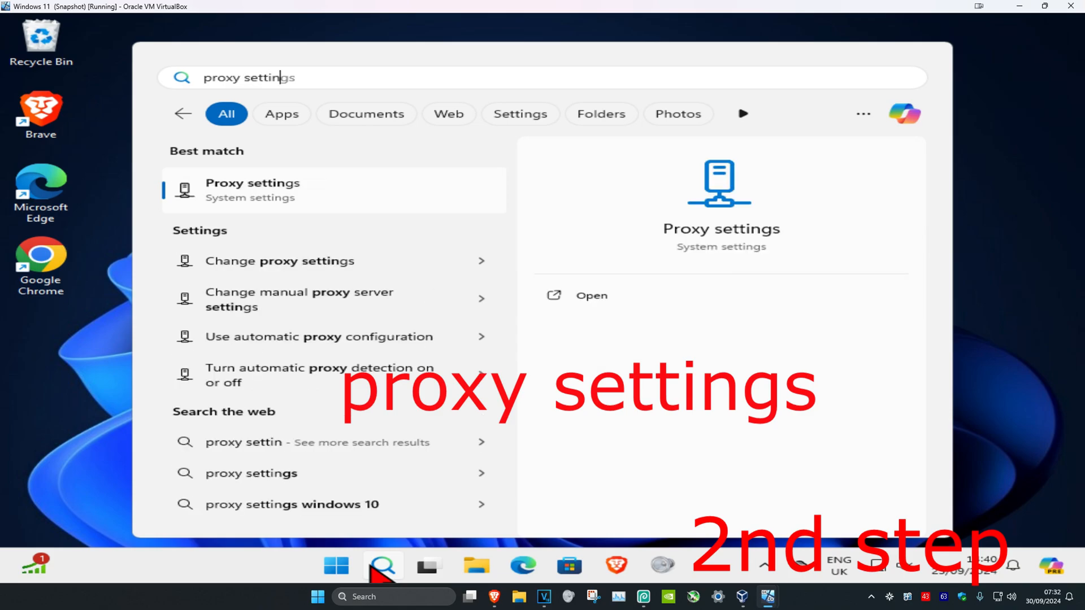
pyautogui.click(252, 190)
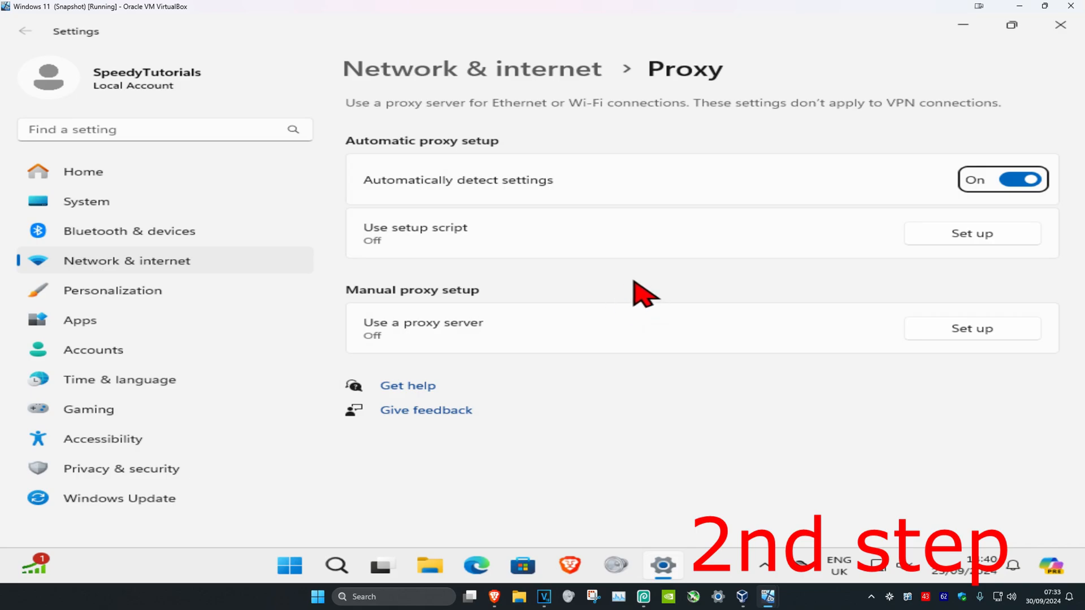
pyautogui.moveTo(741, 347)
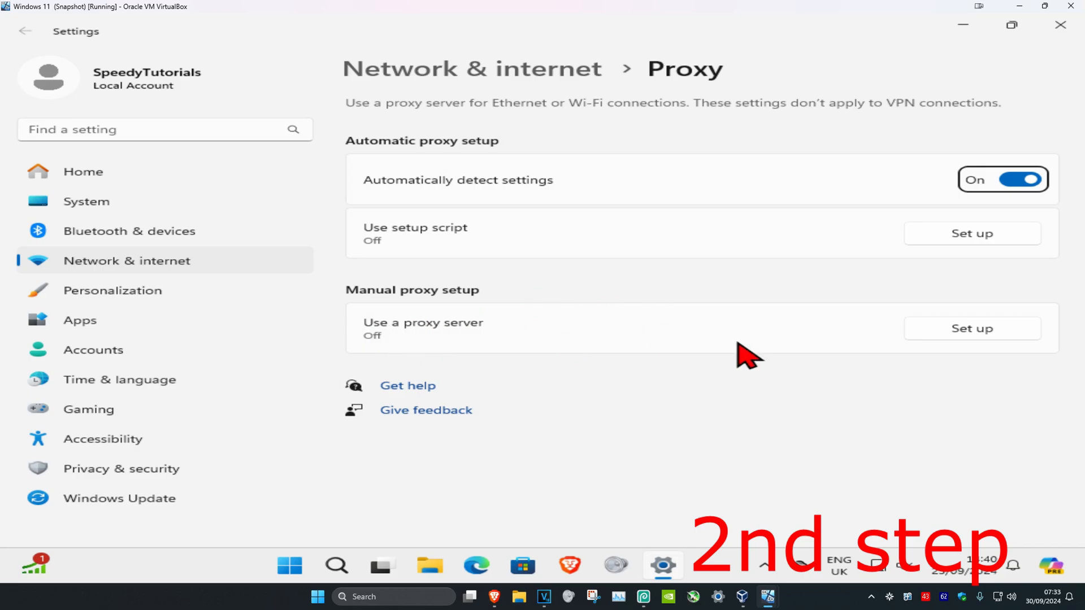
# Confirm no manual proxy server is used and close Settings.
pyautogui.click(972, 328)
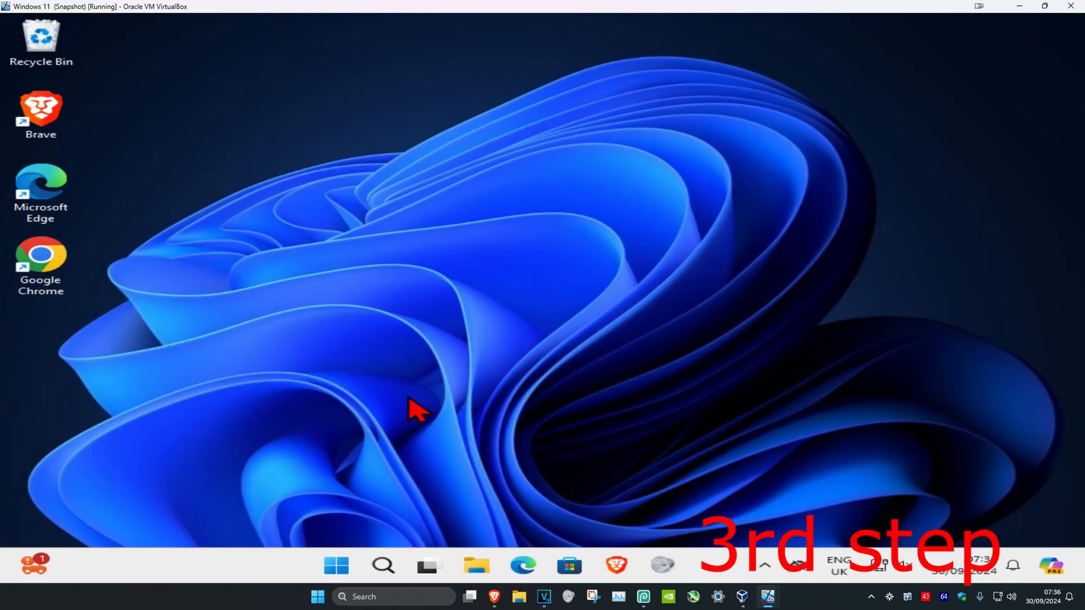
# Open Network Connections and bring up the Ethernet adapter's properties.
pyautogui.click(383, 566)
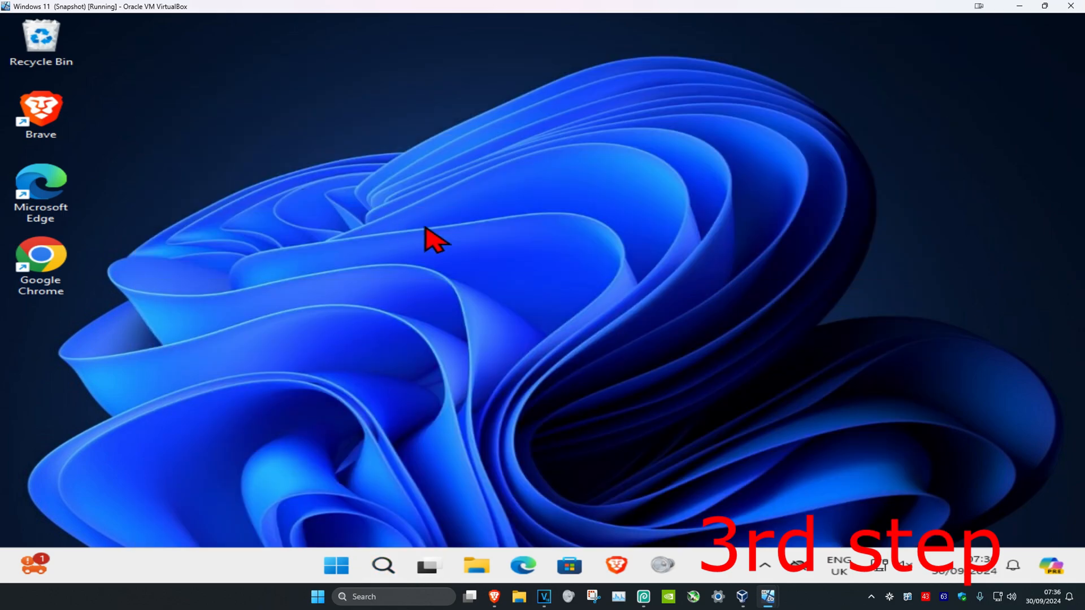
pyautogui.click(661, 566)
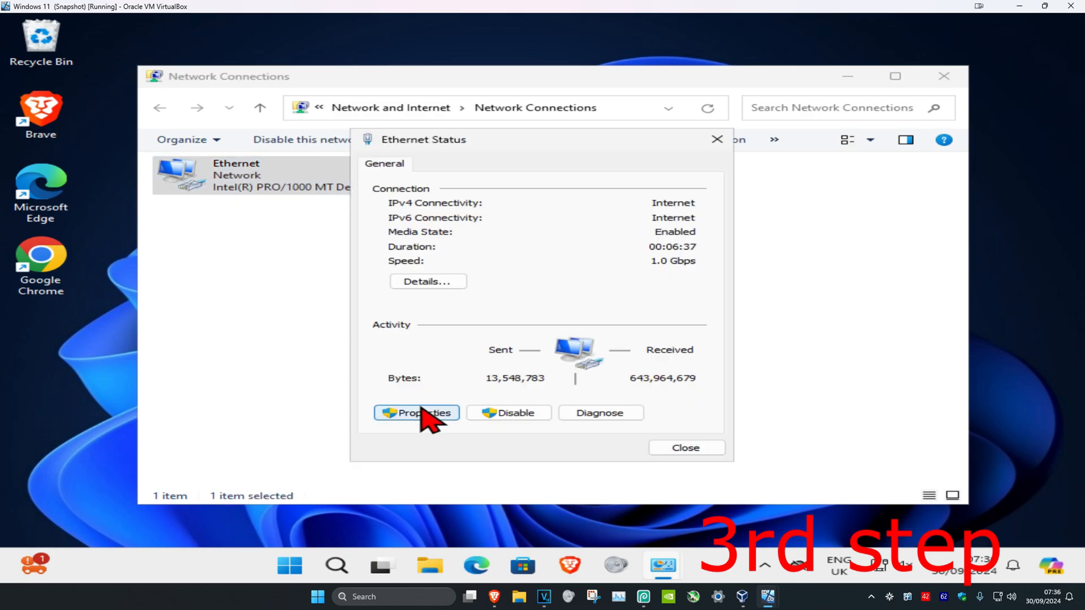
pyautogui.click(417, 413)
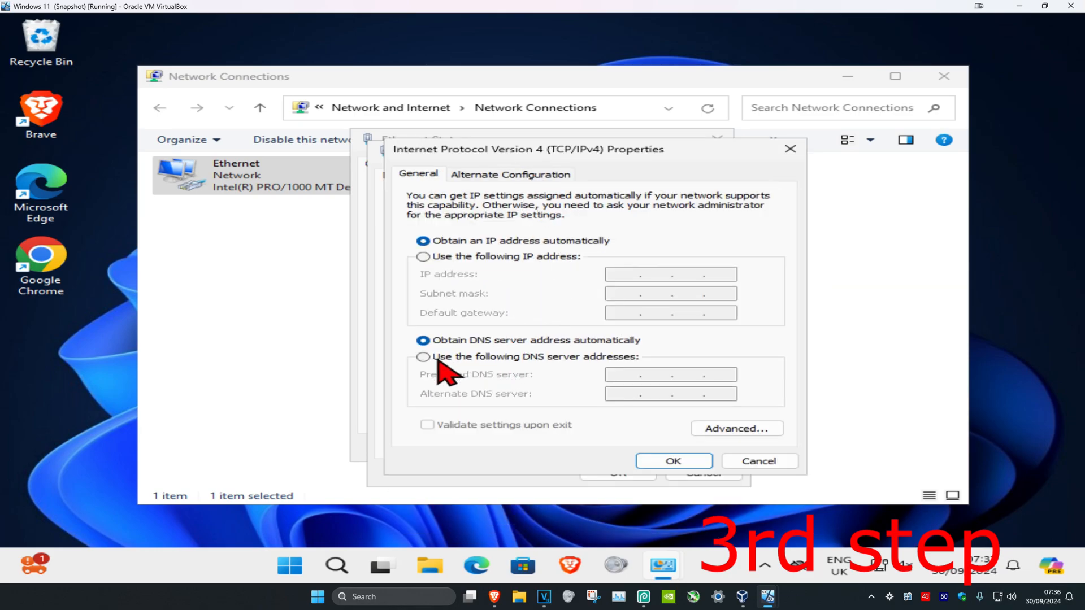
# Set manual DNS servers 8.8.8.8 and 8.8.4.4, then show Start power options.
pyautogui.click(423, 357)
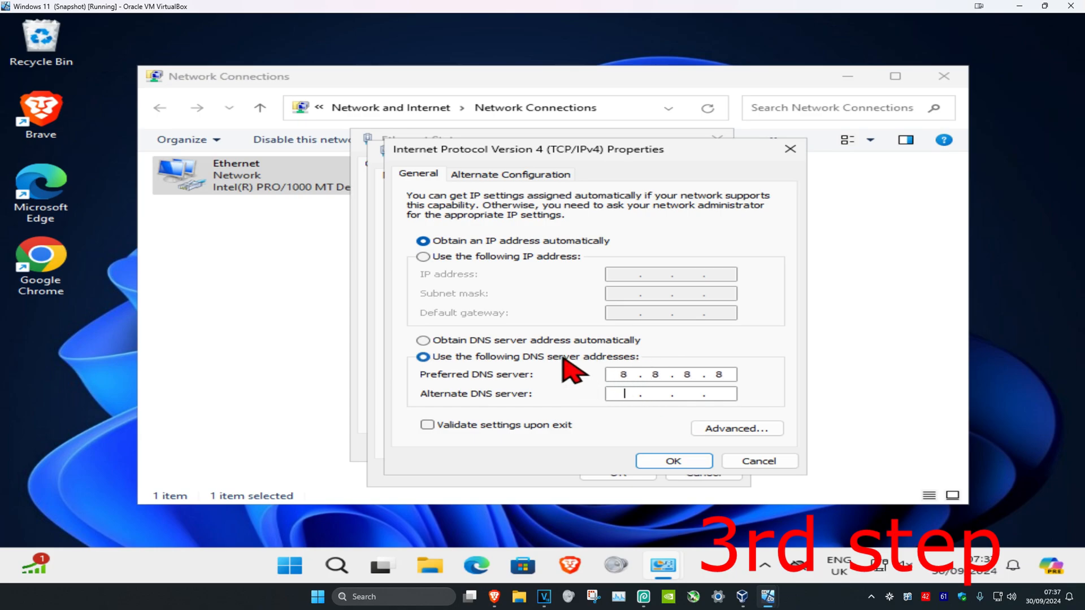
pyautogui.write('8.8.4.4')
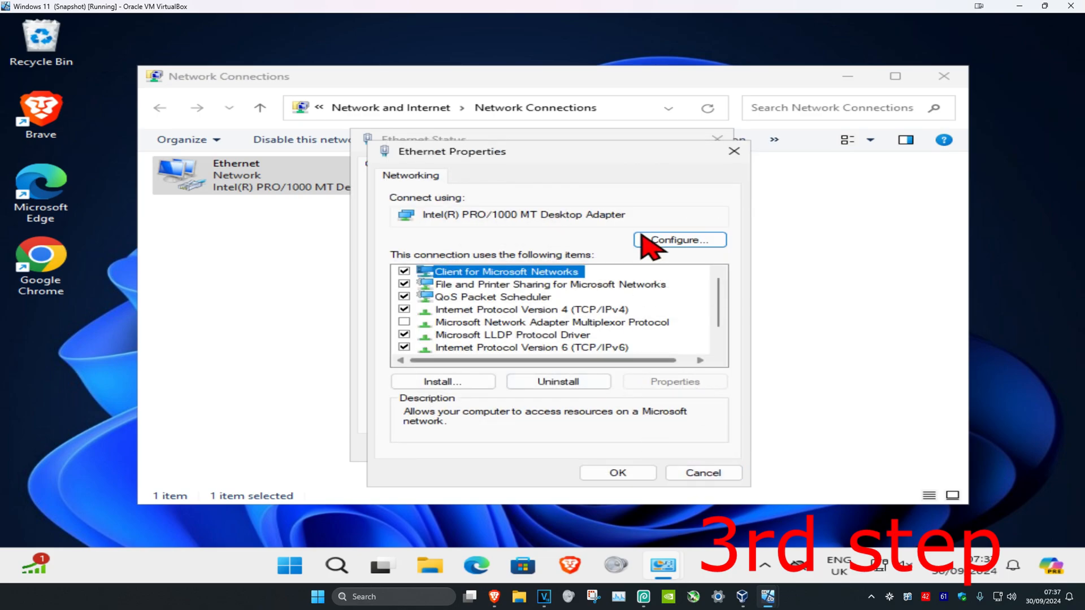
pyautogui.click(289, 566)
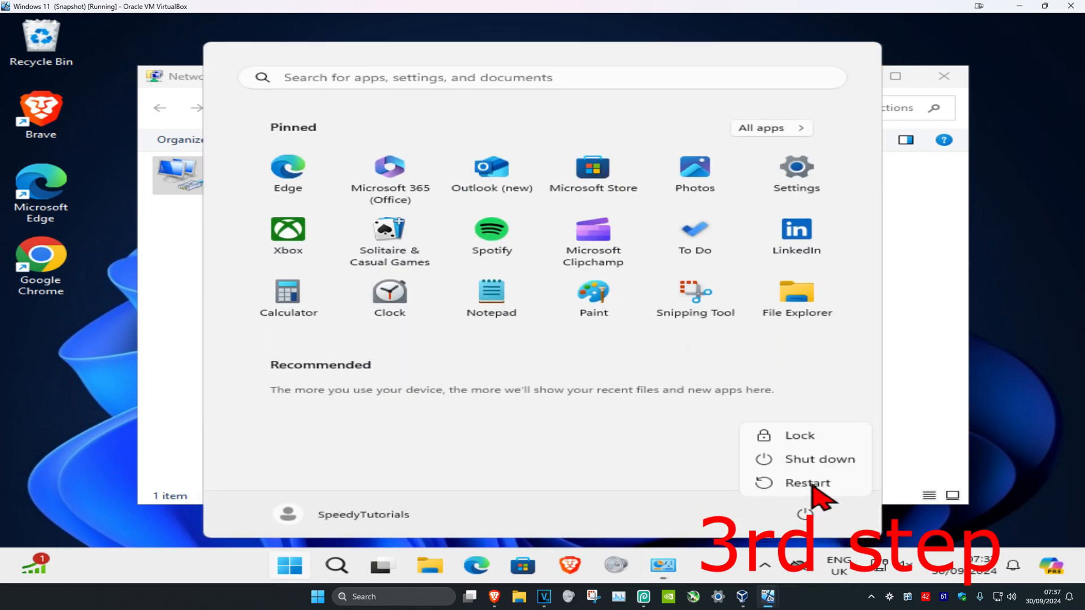